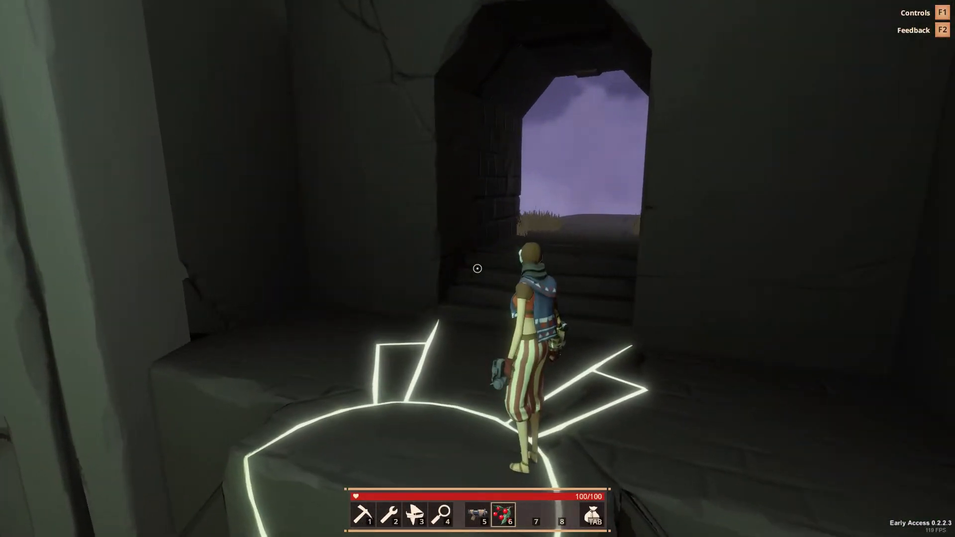
- Walk the character forward out of the dark cave onto the grassy stone ledge
{"action": "key", "text": "w"}
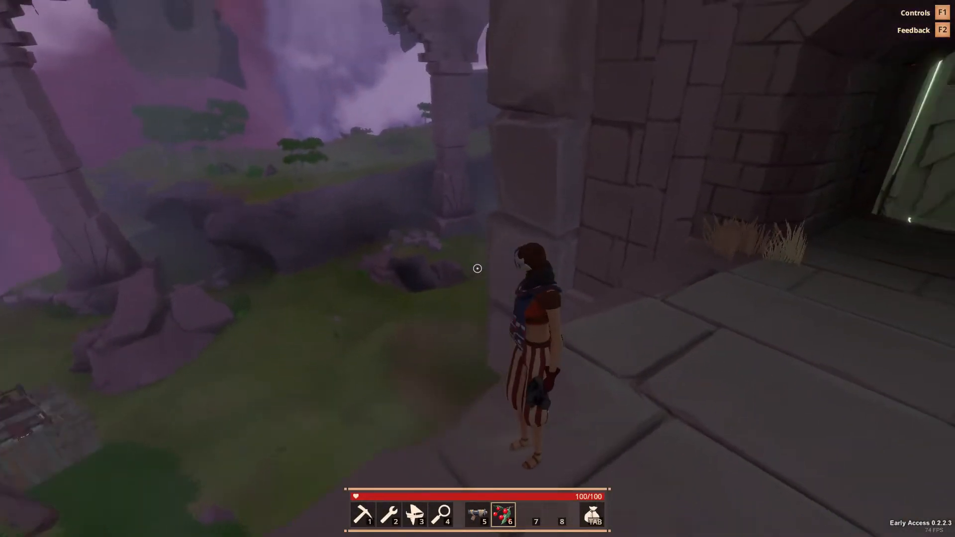
- Respawn from the pause menu so the You Have Died screen appears
{"action": "key", "text": "Escape"}
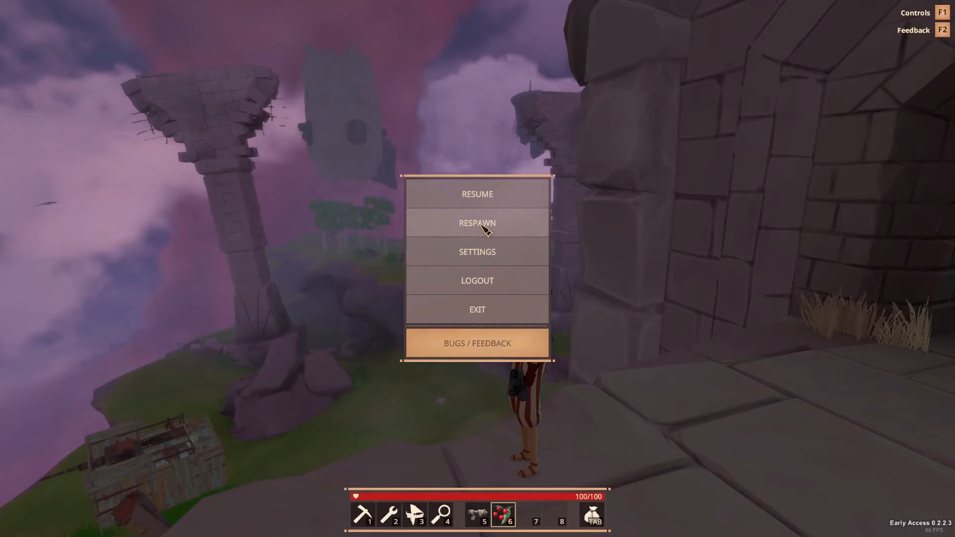
{"action": "left_click", "coordinate": [477, 223]}
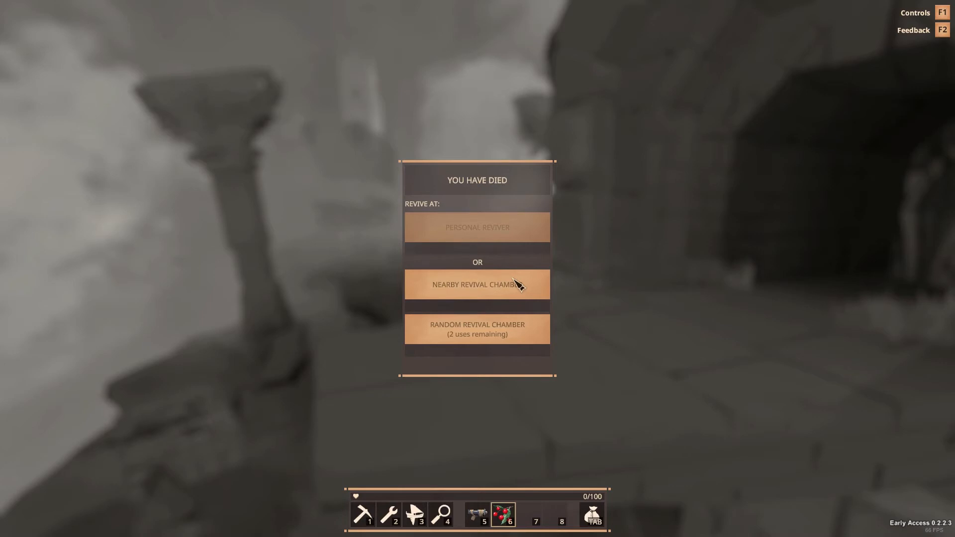
- Revive at the Nearby Revival Chamber and register the character to the ship's Personal Reviver
{"action": "left_click", "coordinate": [477, 284]}
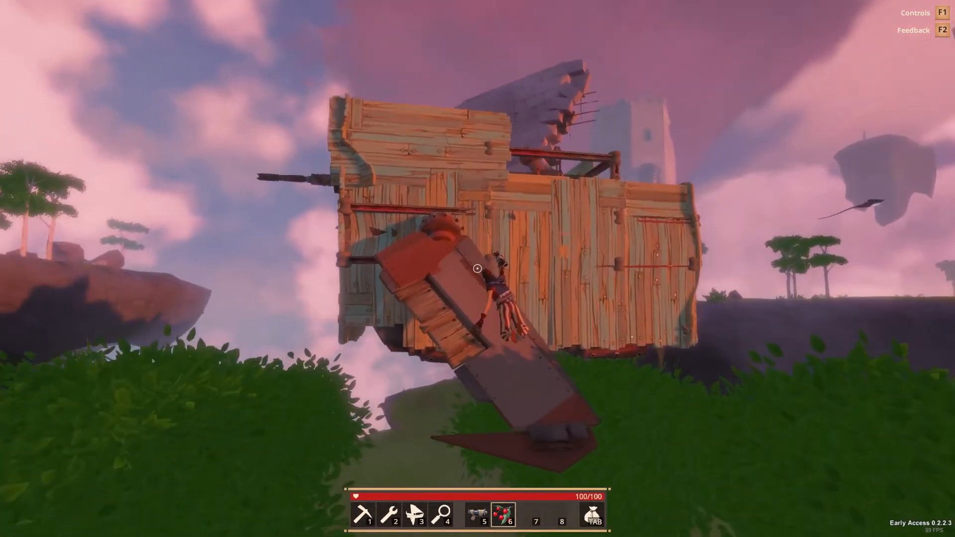
{"action": "mouse_move", "coordinate": [478, 269]}
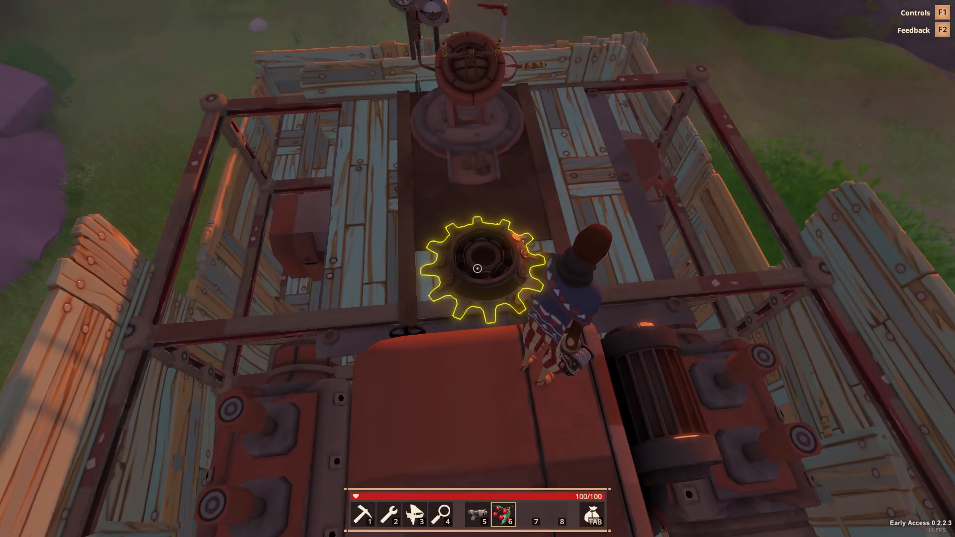
{"action": "left_click", "coordinate": [479, 269]}
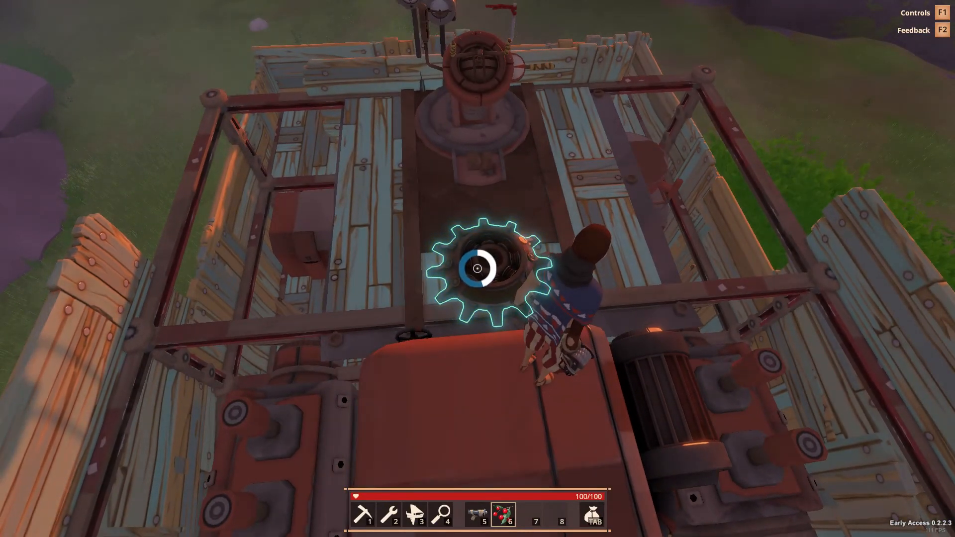
{"action": "left_click", "coordinate": [482, 269]}
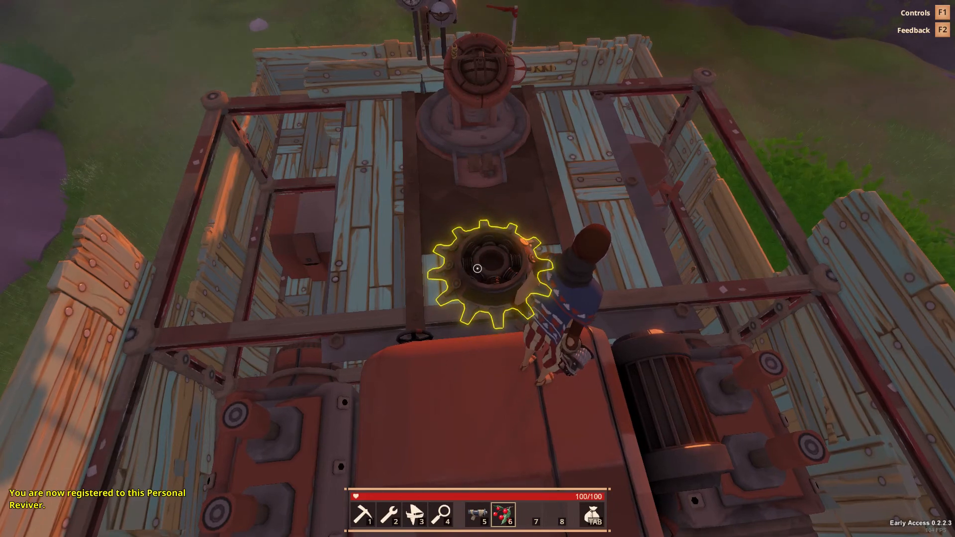
- Respawn via the pause menu and revive at the ship's Personal Reviver
{"action": "key", "text": "Escape"}
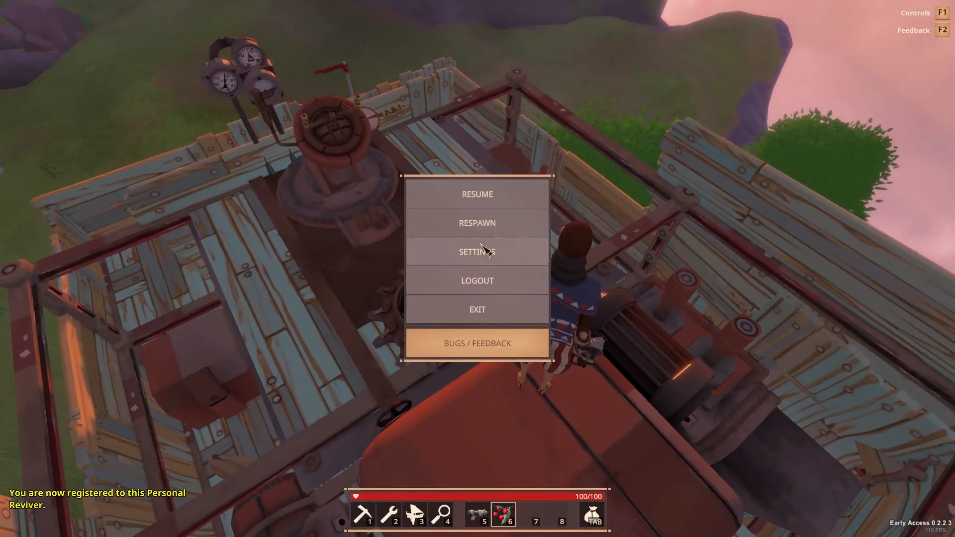
{"action": "left_click", "coordinate": [477, 223]}
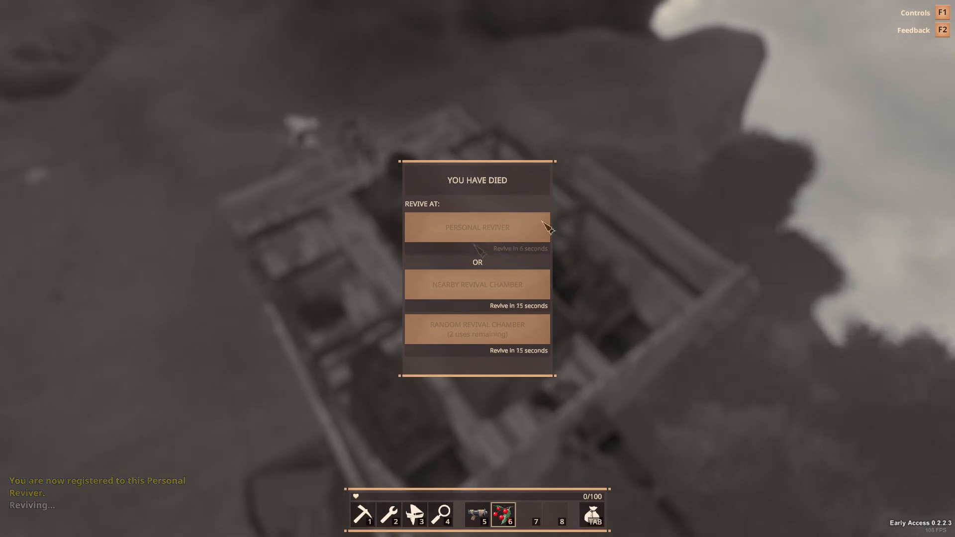
{"action": "left_click", "coordinate": [476, 227]}
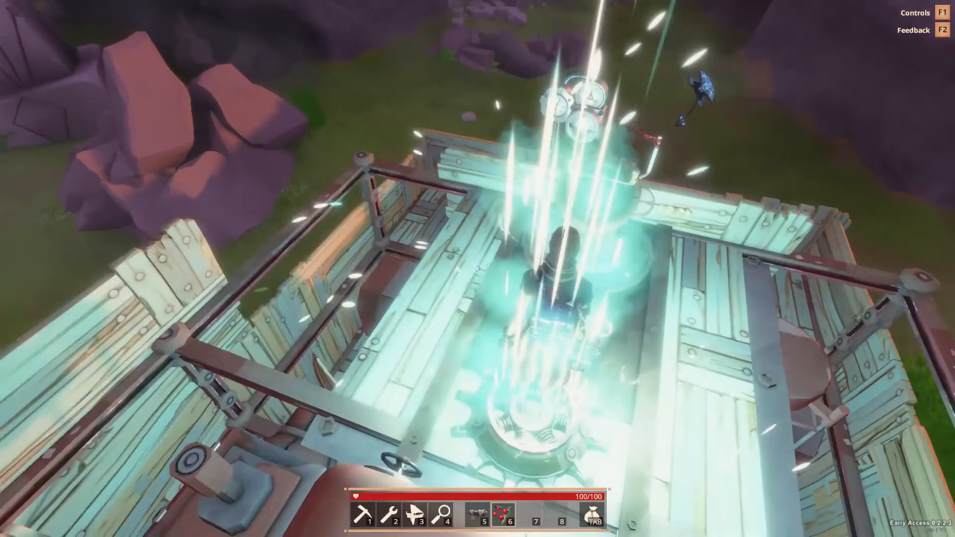